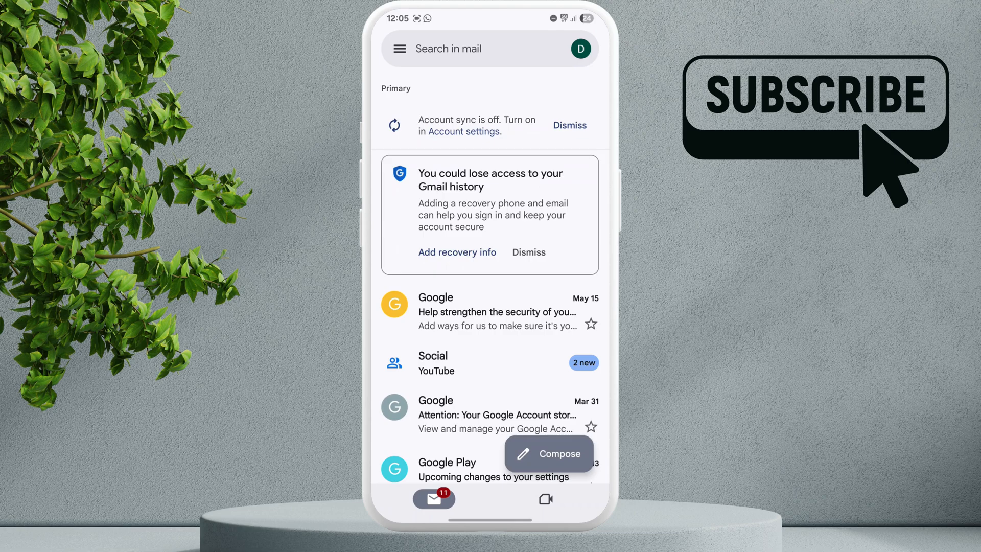
- Open Gmail's side navigation menu from the inbox
click(399, 49)
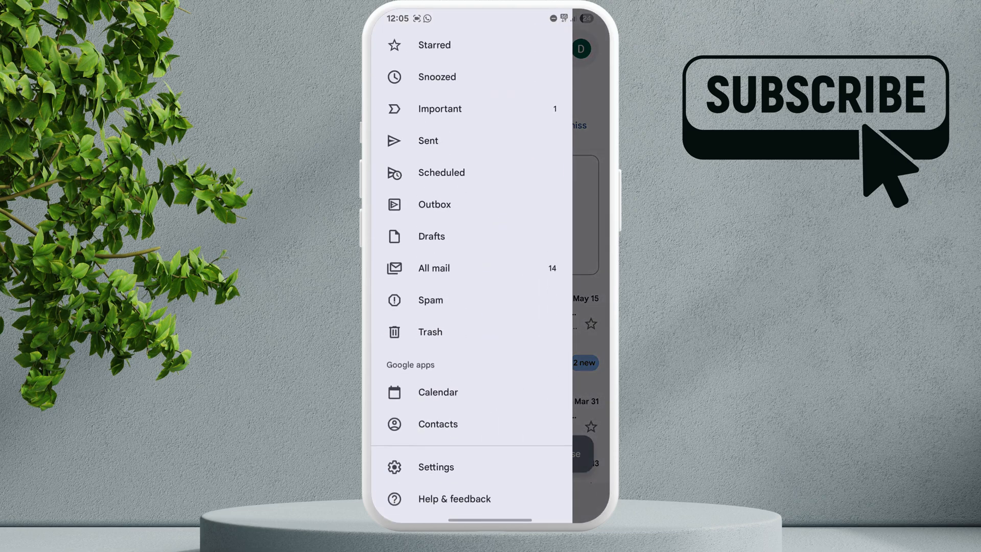
- Open the account's Gmail settings and enable Sync Gmail under Data usage
click(435, 467)
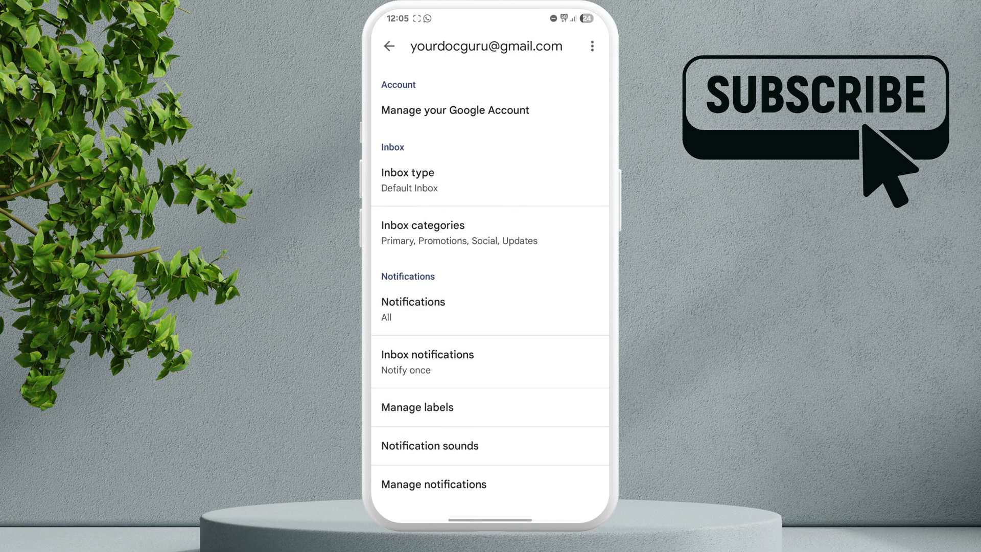
scroll(down, 3)
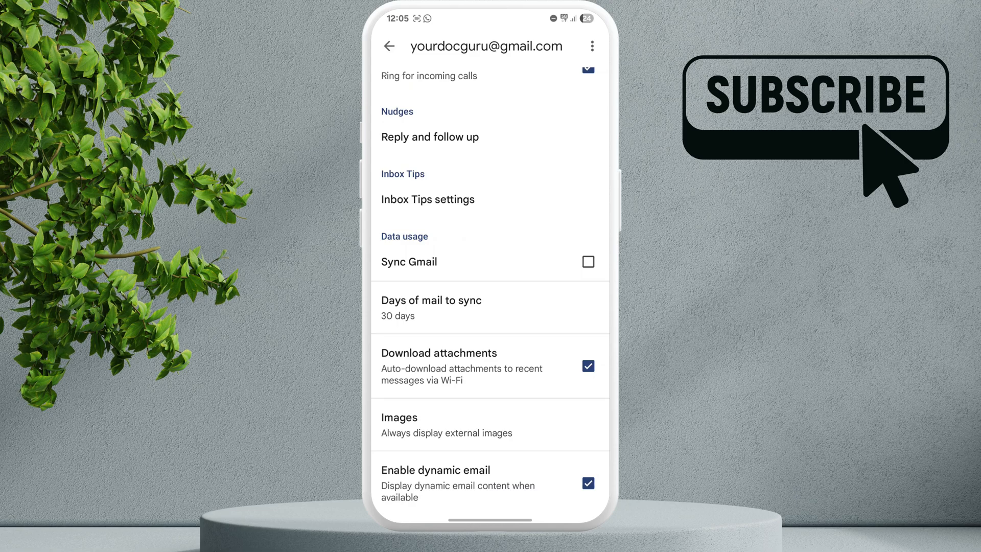
click(587, 262)
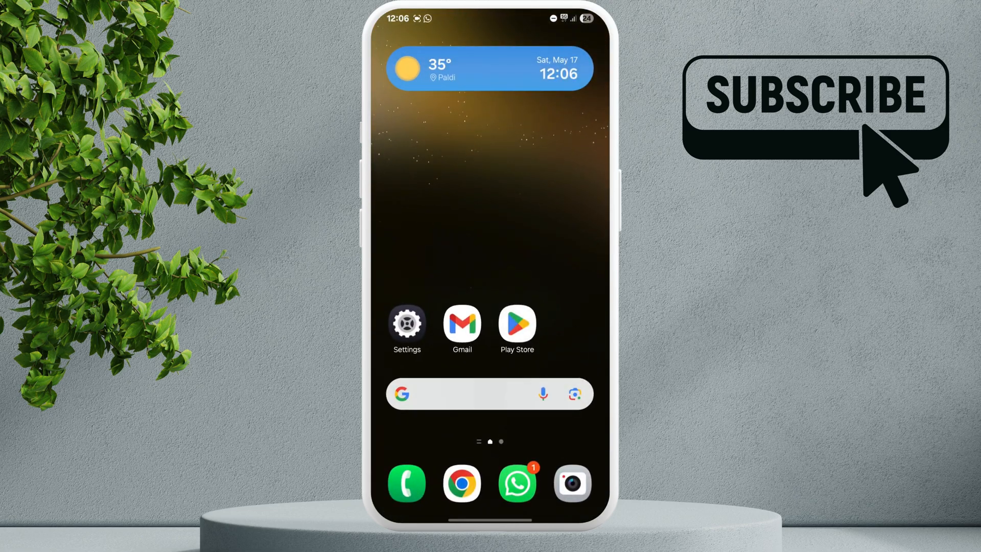
- Open Gmail's App info and force-stop the app, confirming with OK
click(462, 326)
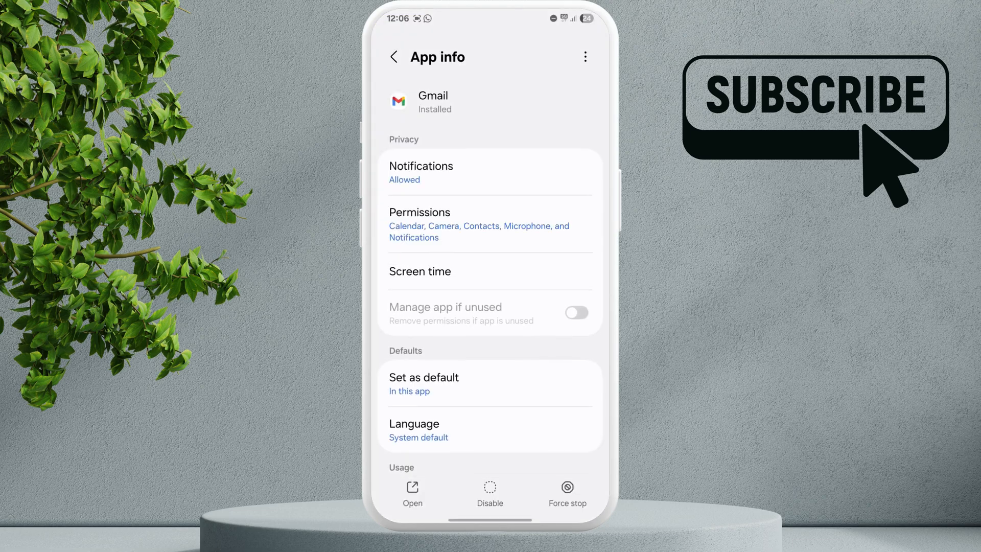
scroll(down, 3)
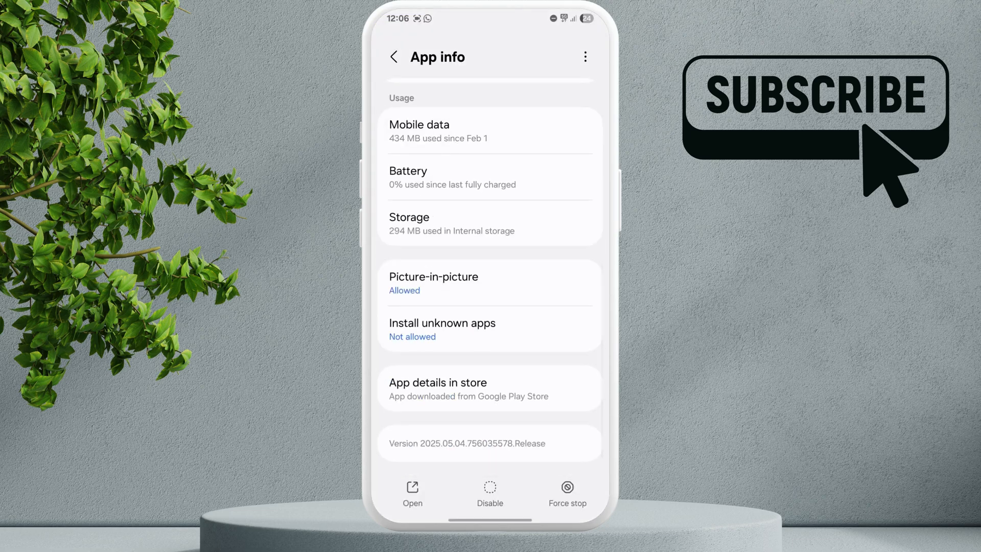
click(565, 491)
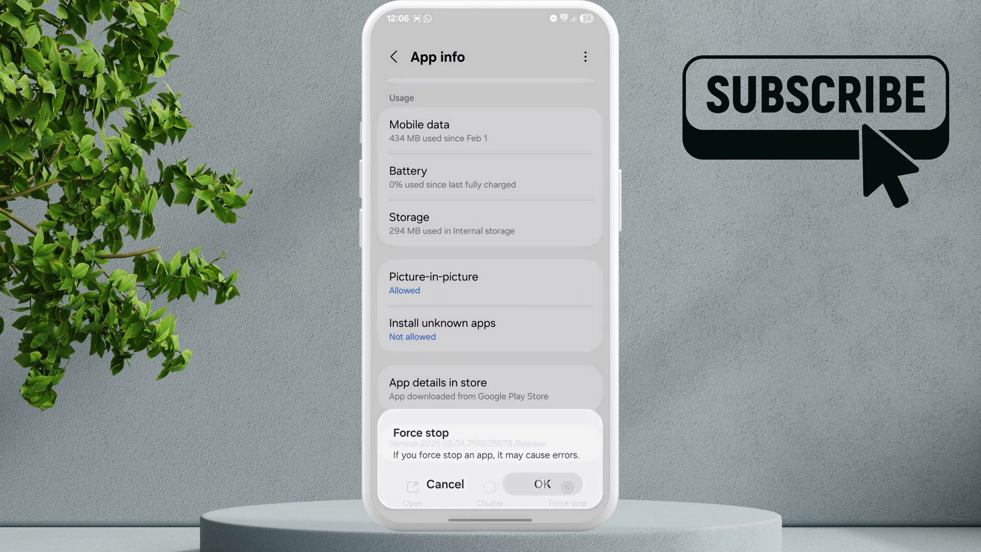
click(444, 484)
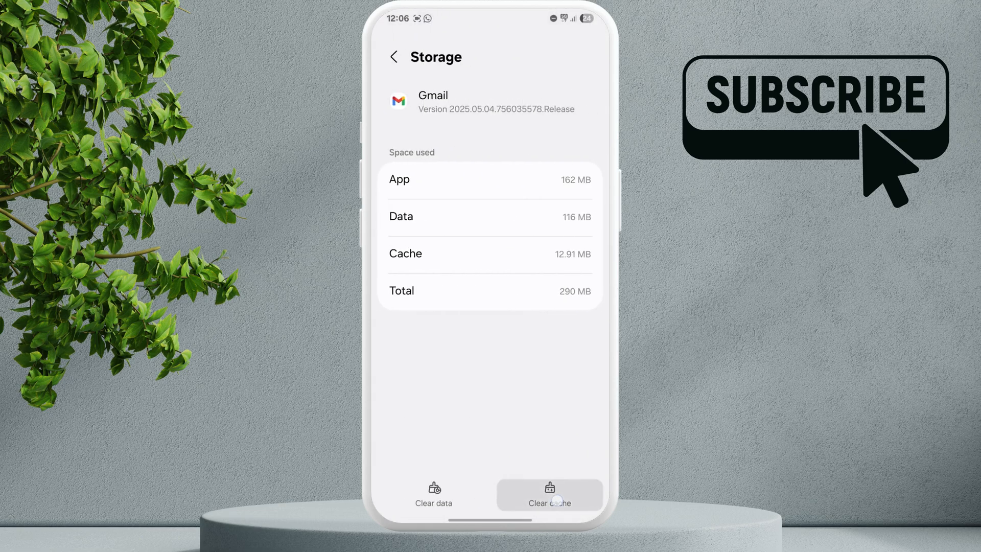
- Clear Gmail's cache to 0 B and its stored data, then reopen Gmail
click(549, 494)
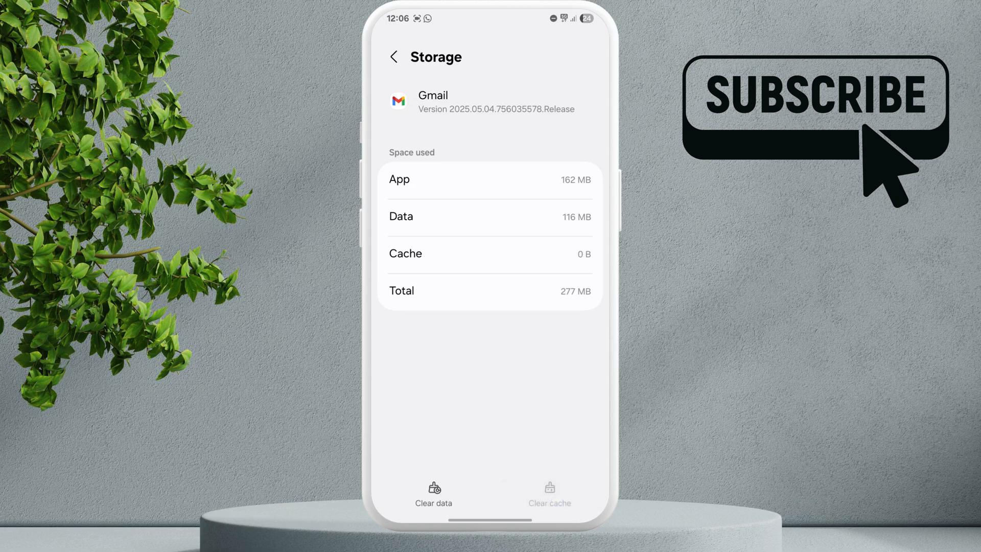
click(433, 491)
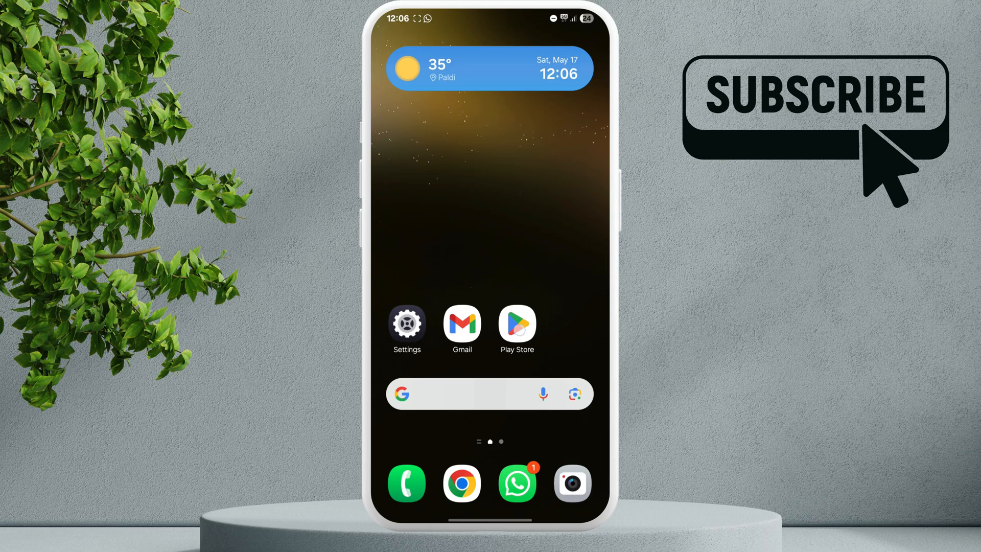
click(462, 327)
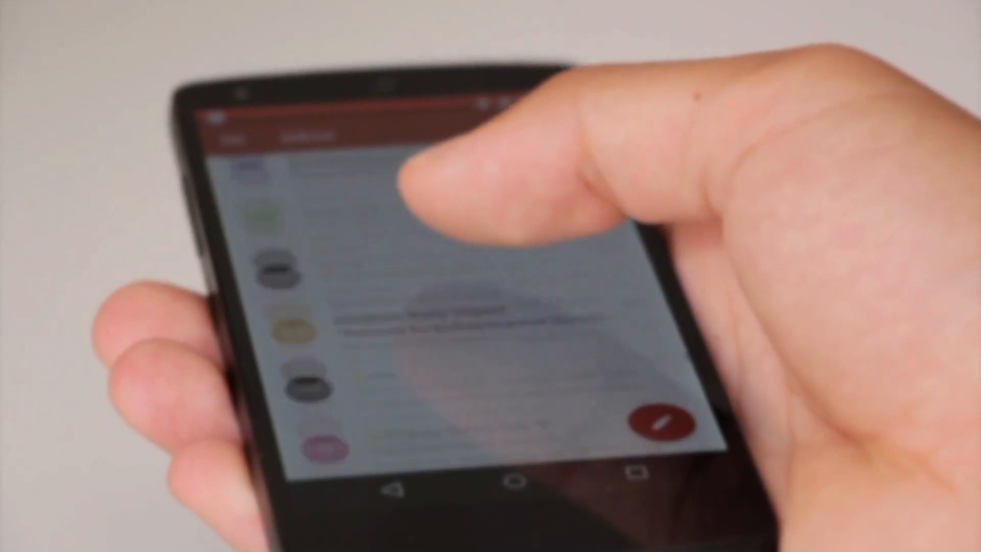
scroll(down, 3)
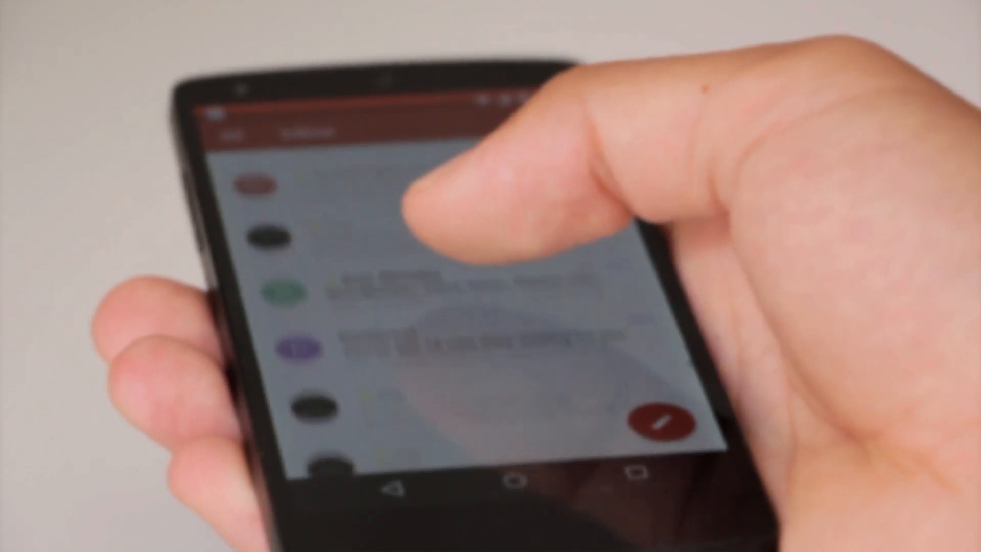